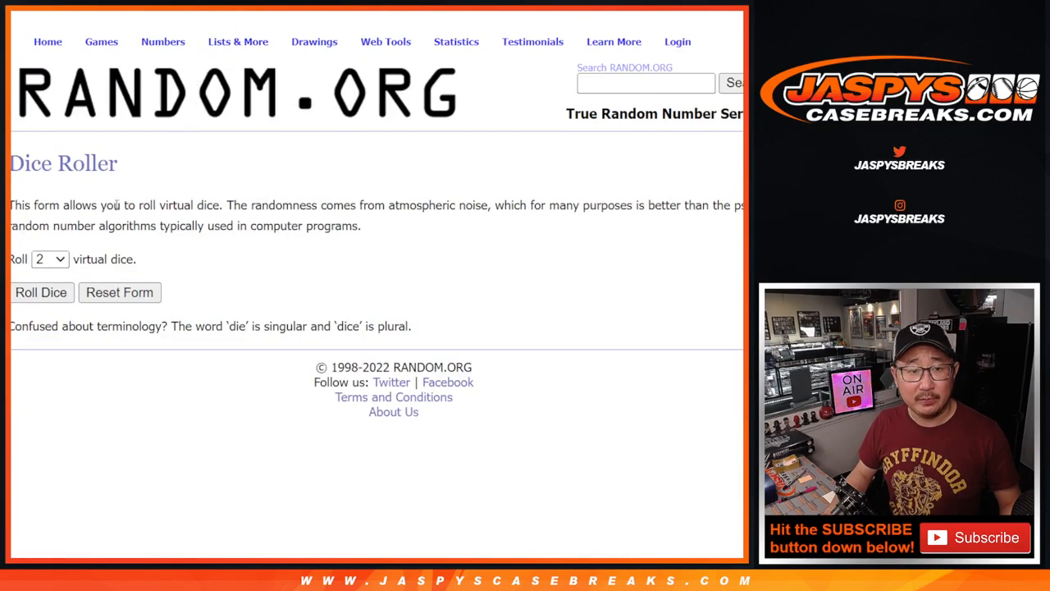
- Roll the two dice, then shuffle the 30 participant names three times in the List Randomizer
{"action": "left_click", "coordinate": [39, 292]}
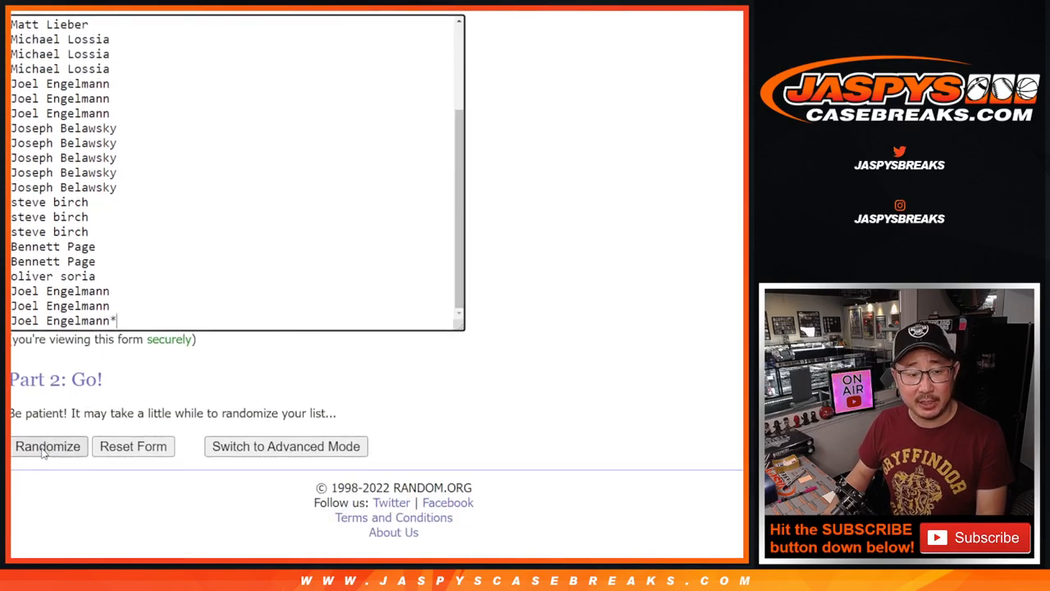
{"action": "left_click", "coordinate": [47, 447]}
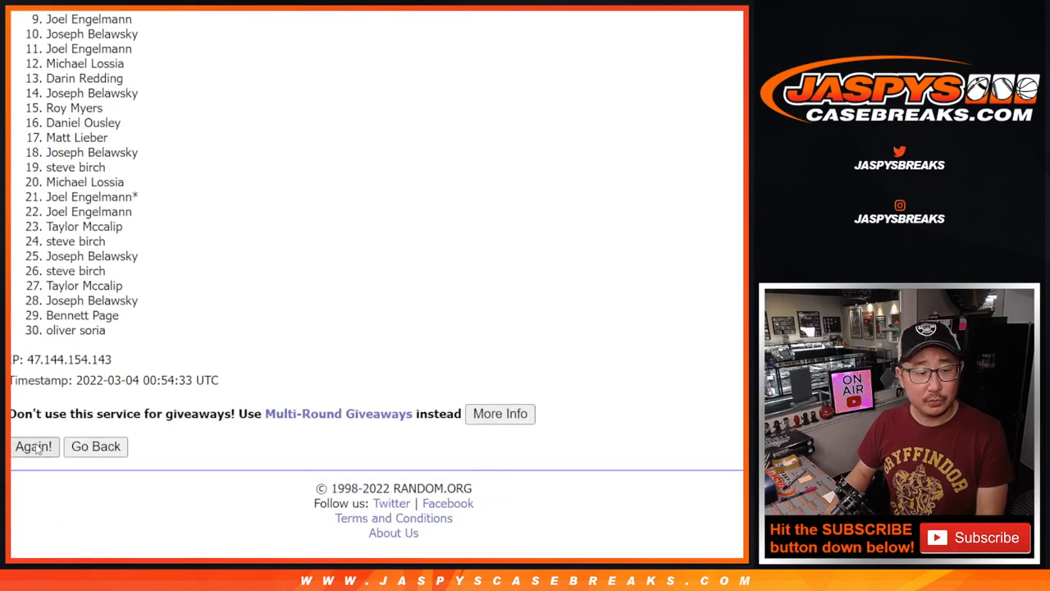
{"action": "left_click", "coordinate": [33, 447]}
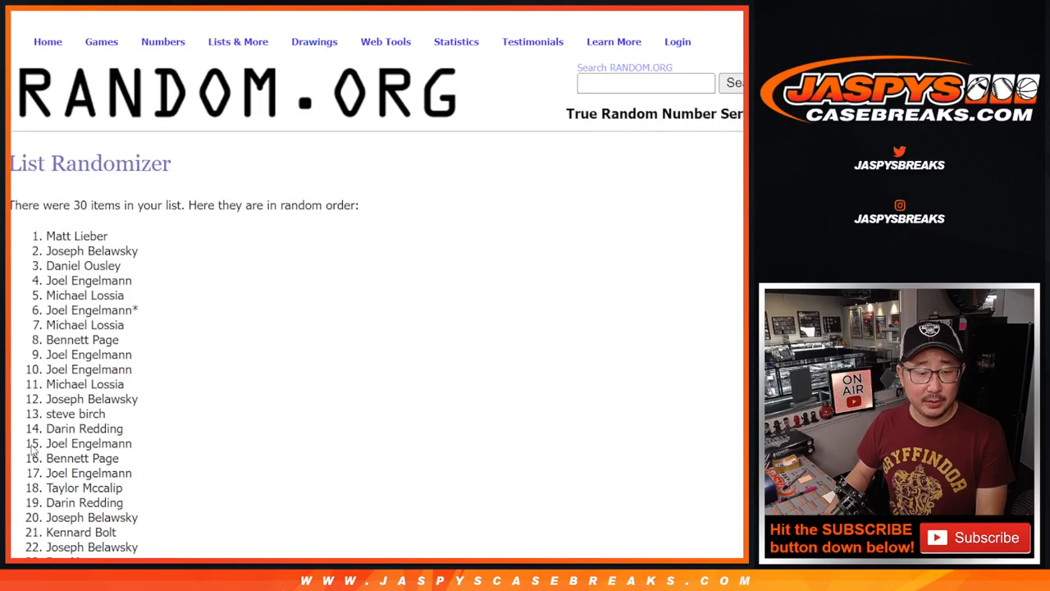
{"action": "scroll", "scroll_direction": "down", "scroll_amount": 3}
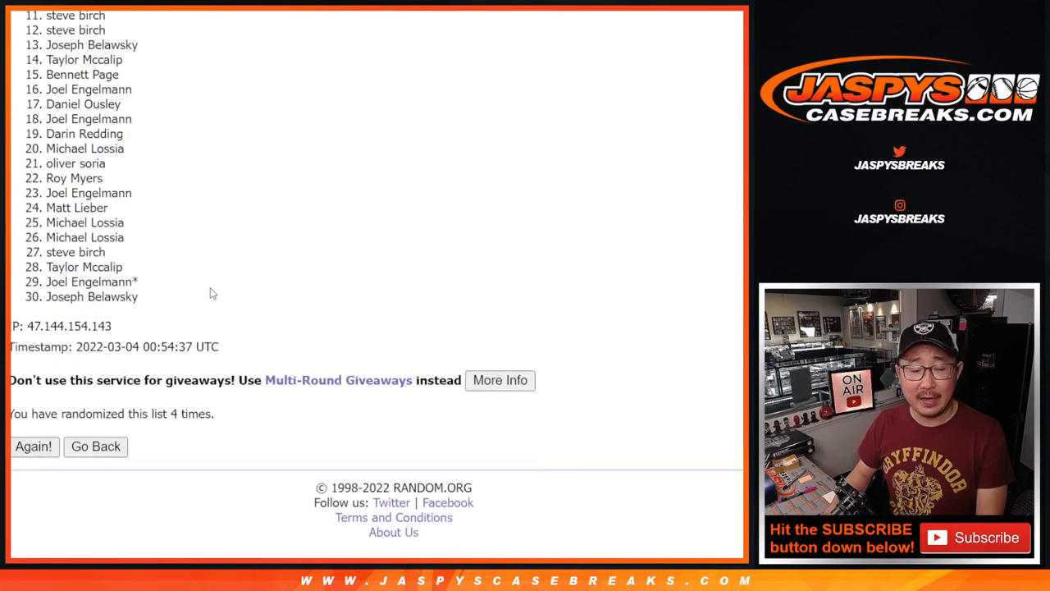
{"action": "left_click", "coordinate": [33, 446]}
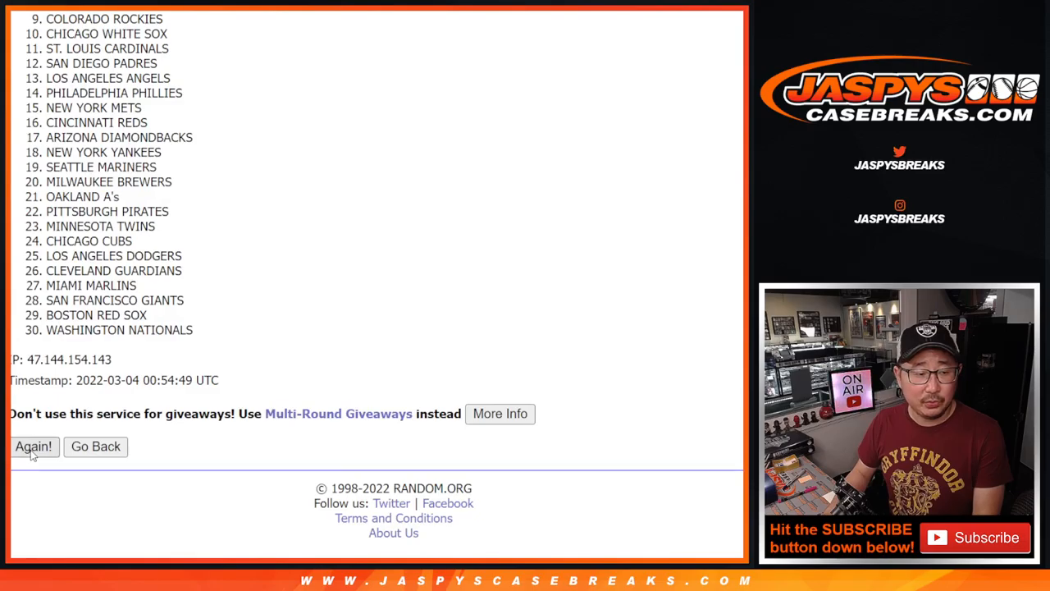
- Re-shuffle the 30 MLB team list until it has been randomized four times
{"action": "left_click", "coordinate": [33, 446]}
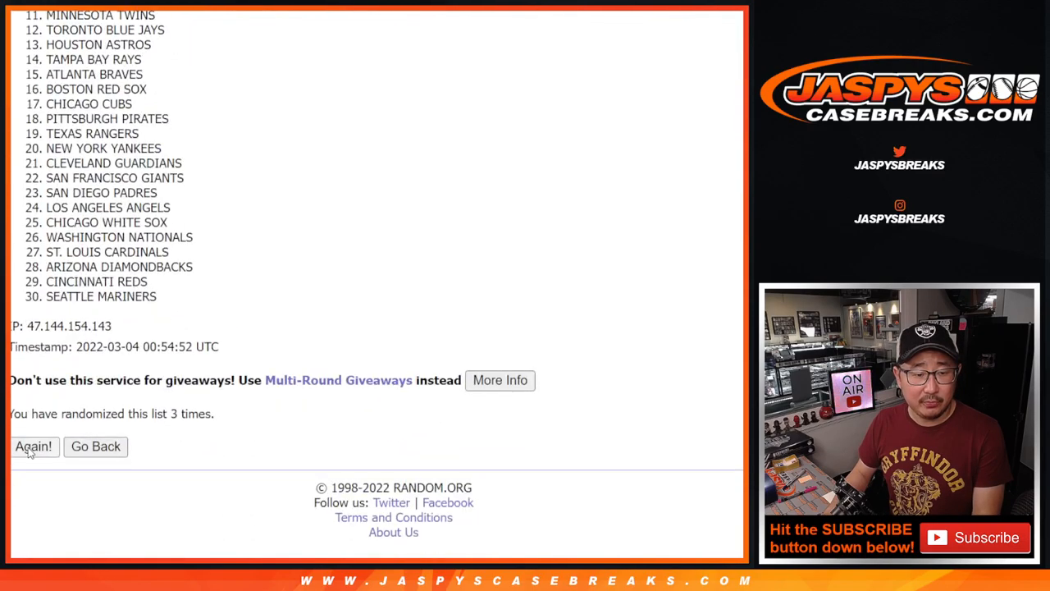
{"action": "left_click", "coordinate": [32, 447]}
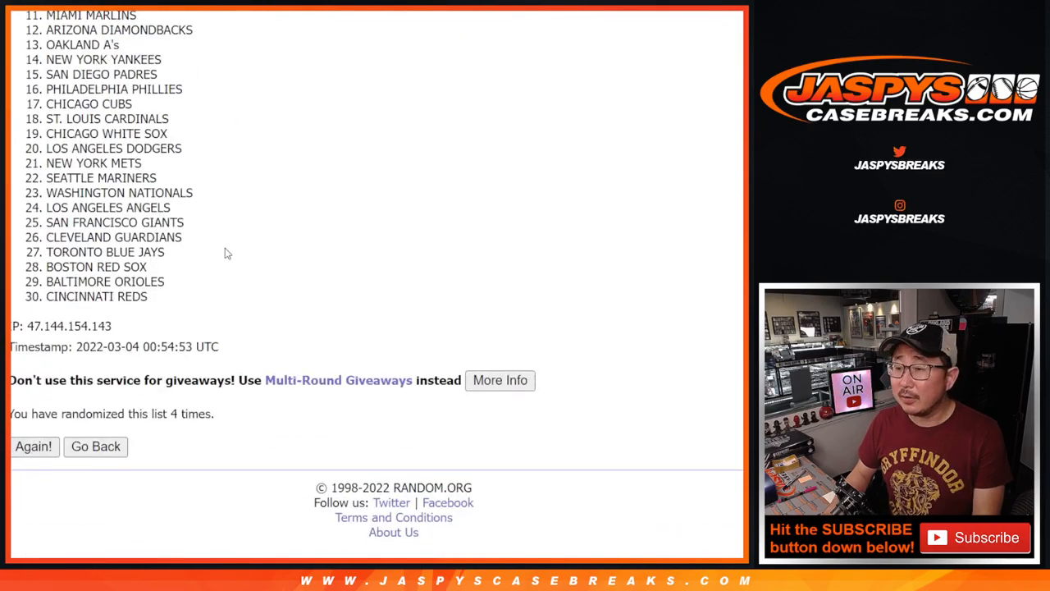
{"action": "left_click", "coordinate": [32, 446]}
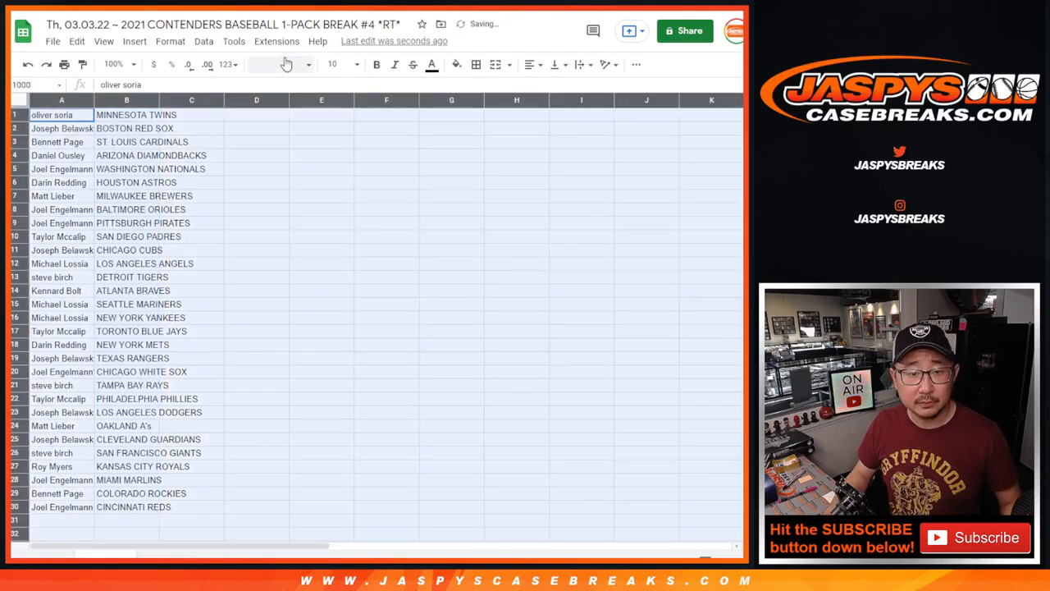
- Enlarge the sheet and review the 30 name–team pairings sorted alphabetically by team
{"action": "left_click", "coordinate": [332, 64]}
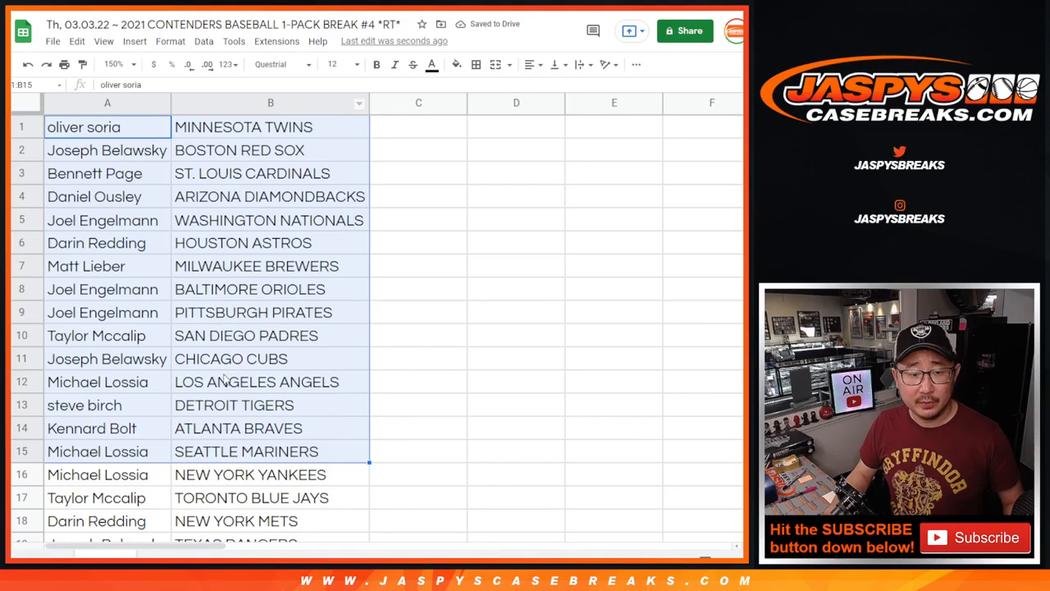
{"action": "scroll", "scroll_direction": "down", "scroll_amount": 3}
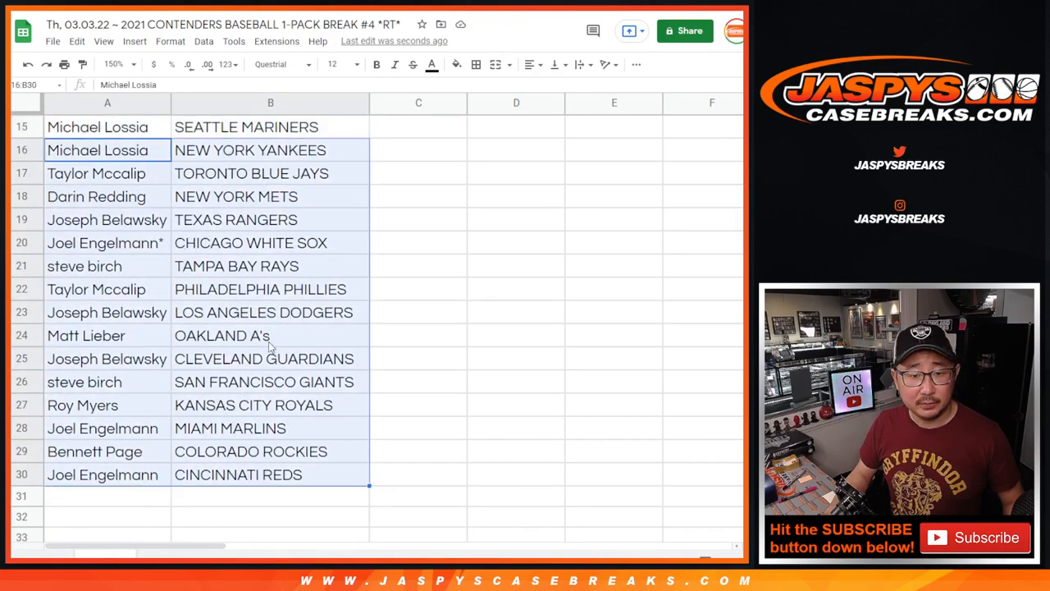
{"action": "scroll", "scroll_direction": "up", "scroll_amount": 3}
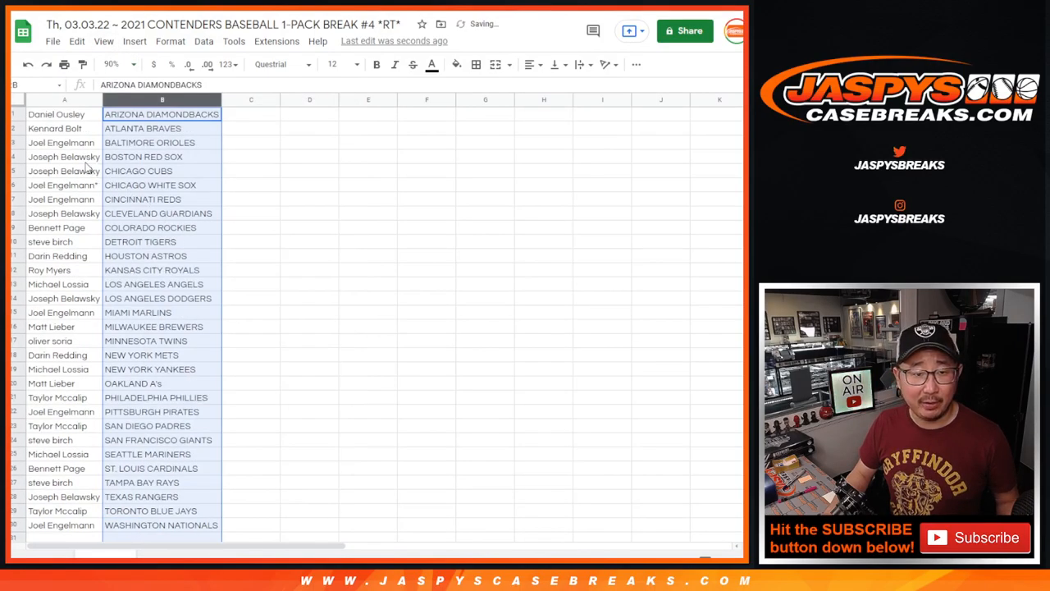
{"action": "left_click", "coordinate": [476, 64]}
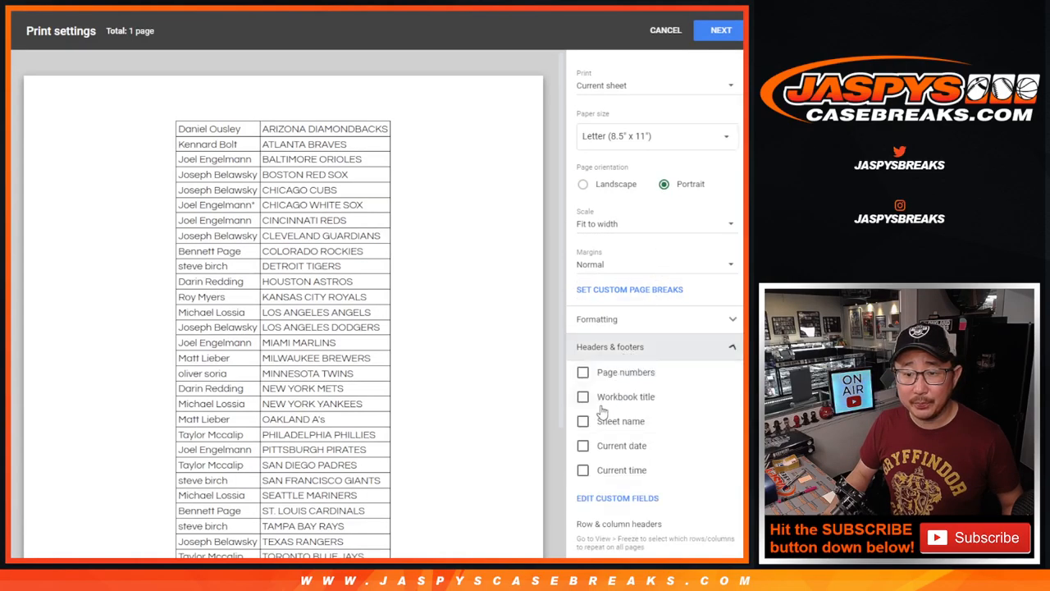
{"action": "left_click", "coordinate": [664, 30]}
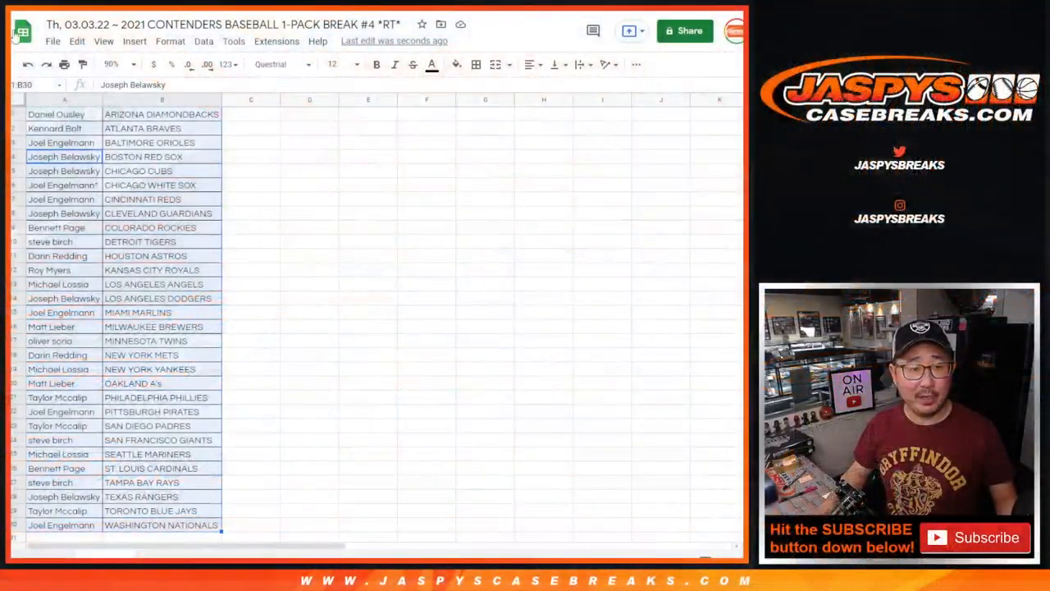
- Roll the two virtual dice before loading the team-sorted names into the List Randomizer
{"action": "scroll", "scroll_direction": "down", "scroll_amount": 3}
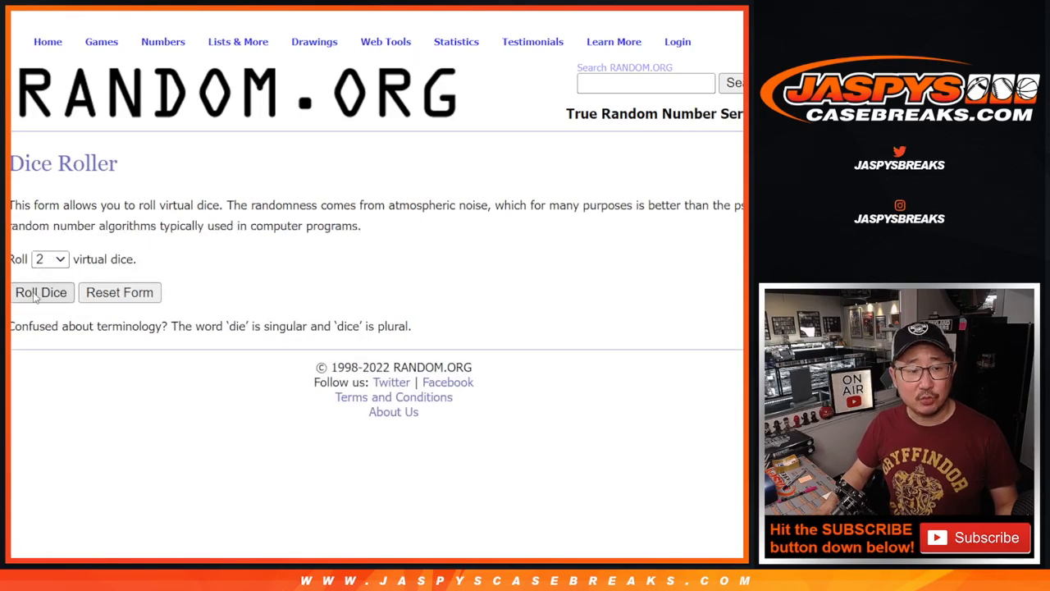
{"action": "left_click", "coordinate": [41, 293]}
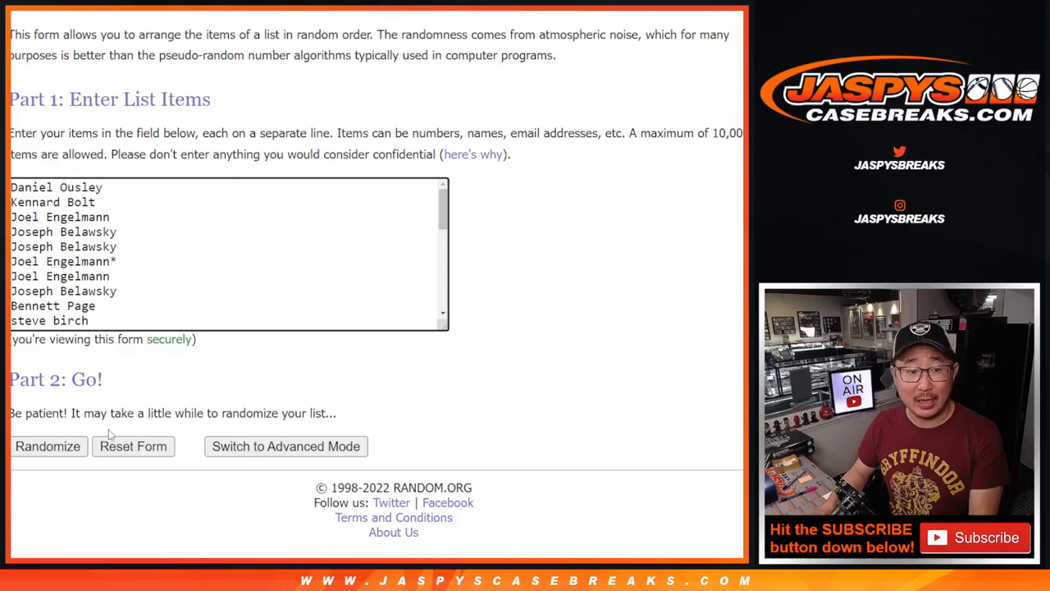
- Shuffle the 30 participant names three times to get a final random order
{"action": "left_click", "coordinate": [48, 447]}
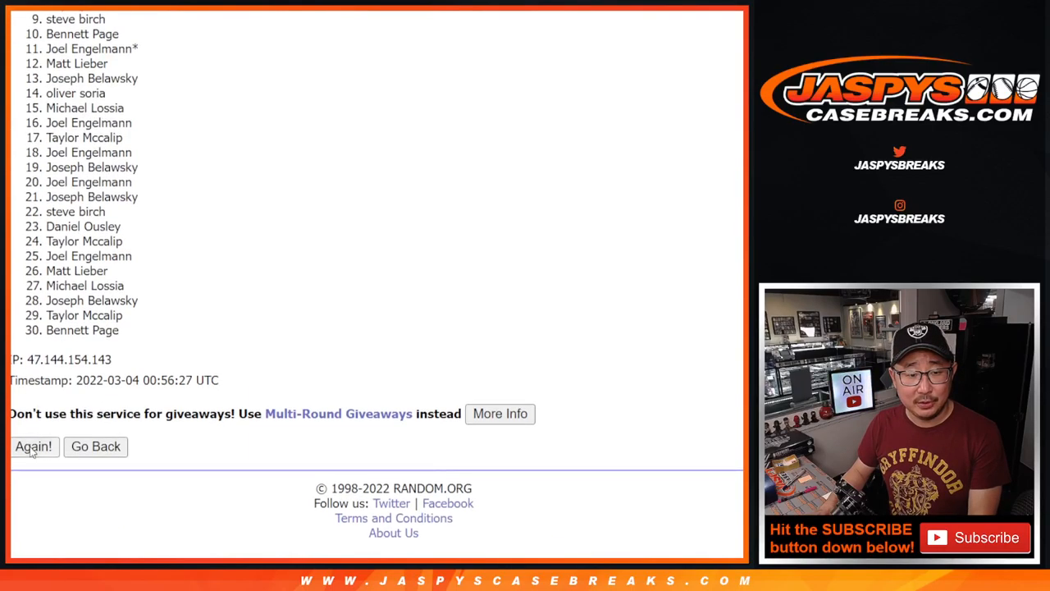
{"action": "left_click", "coordinate": [33, 447]}
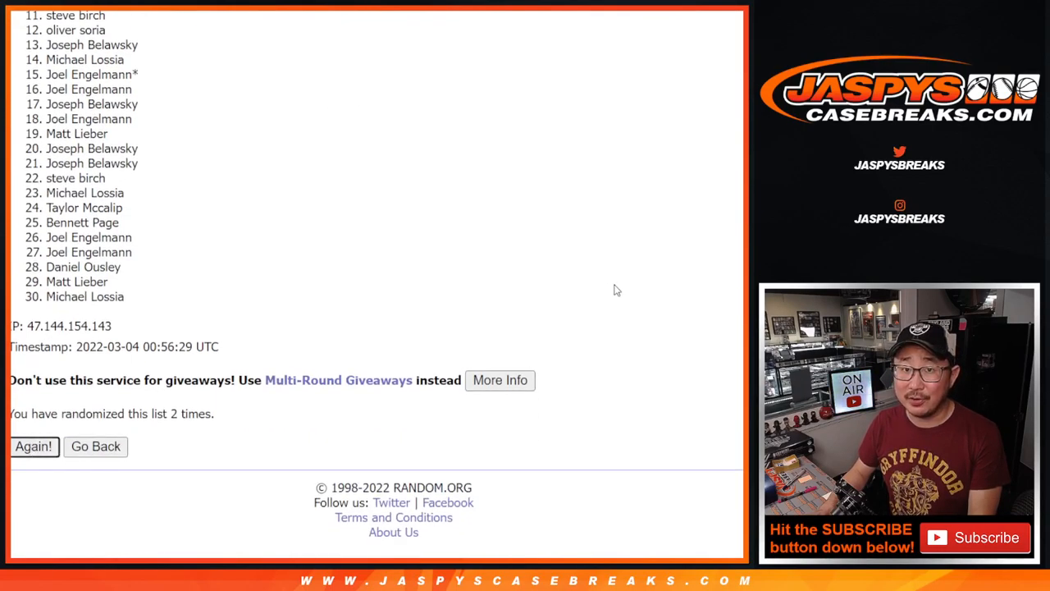
{"action": "left_click", "coordinate": [33, 446]}
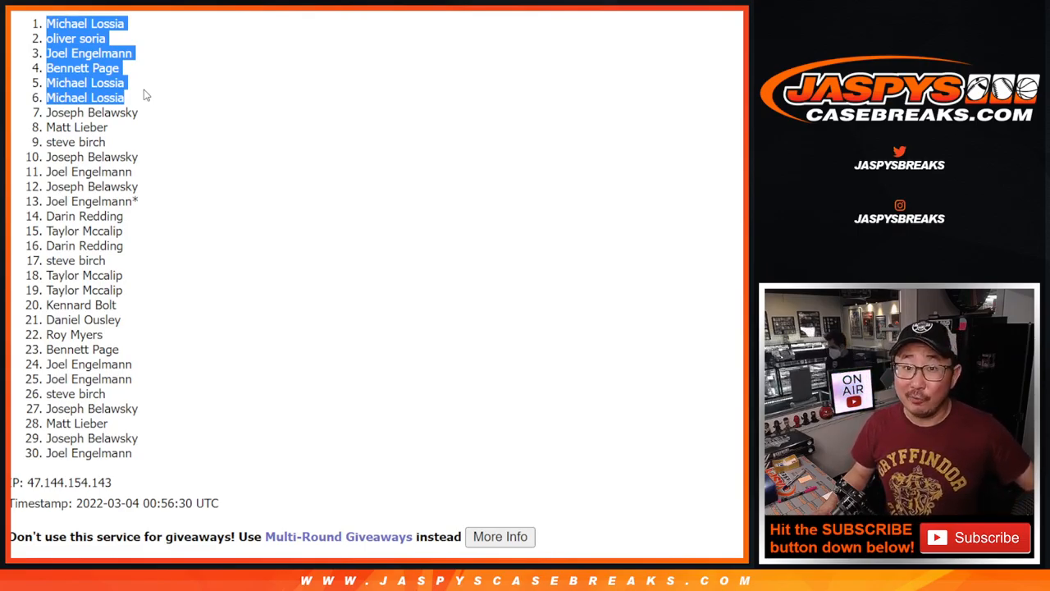
{"action": "mouse_move", "coordinate": [237, 180]}
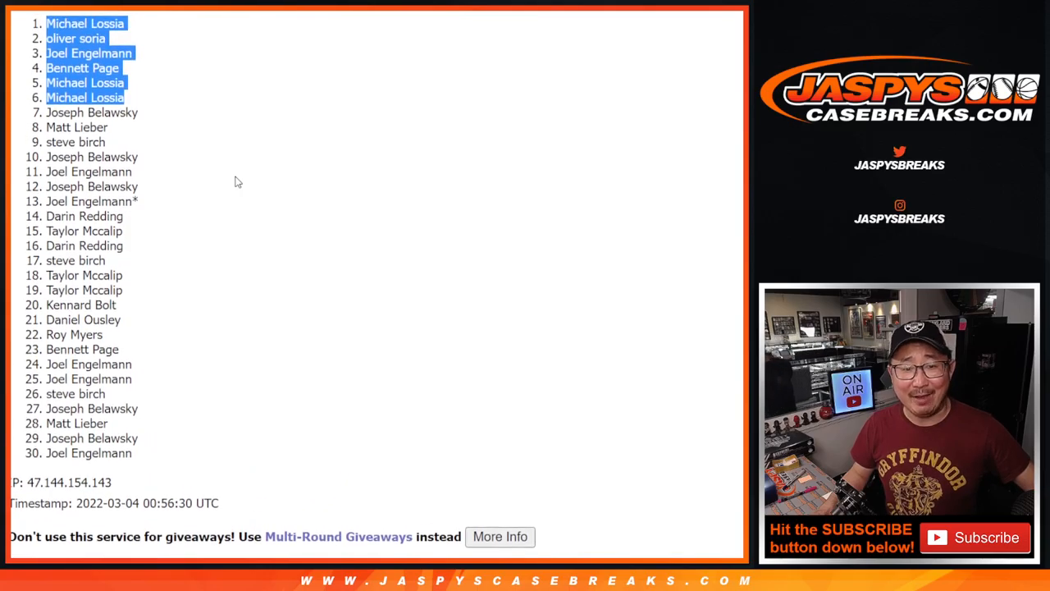